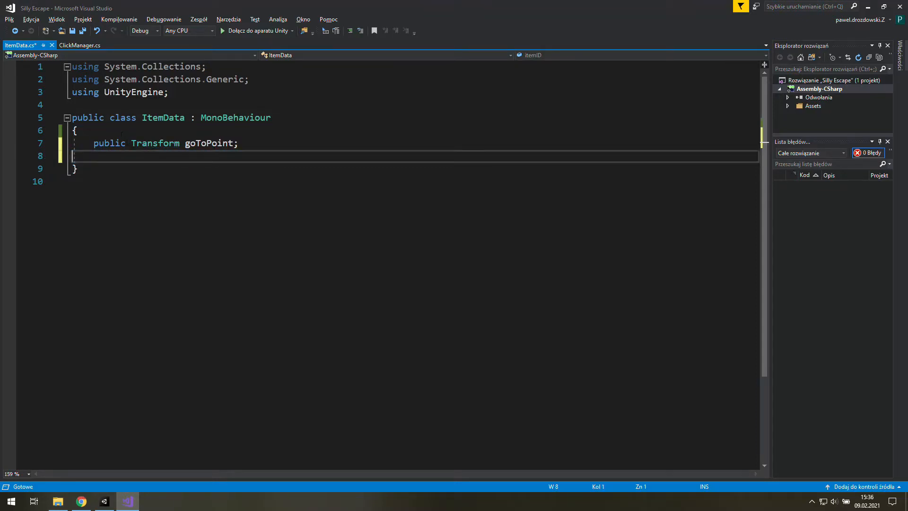
Review TryGettingItem adding item.itemID to GameManager.collectedItems when requiredItemID equals -1
text(public int itemID, requiredItemID;)
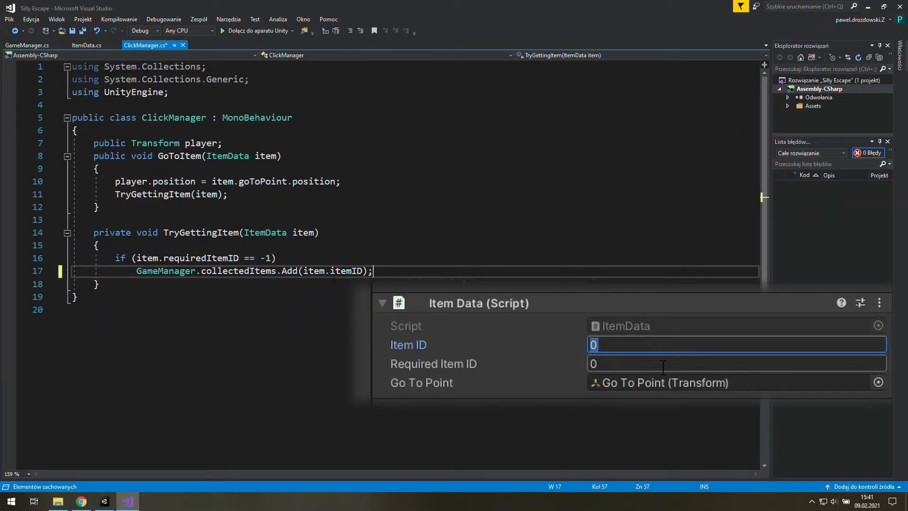
text(-1)
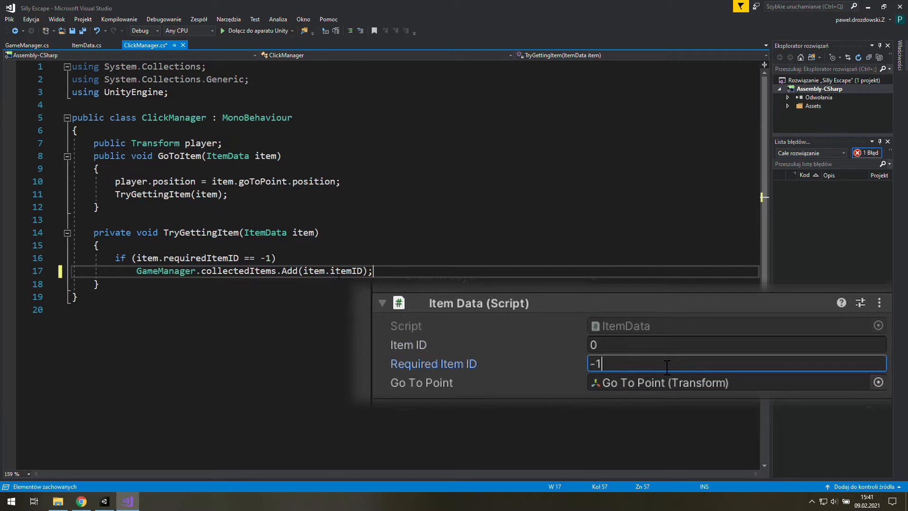
click(103, 501)
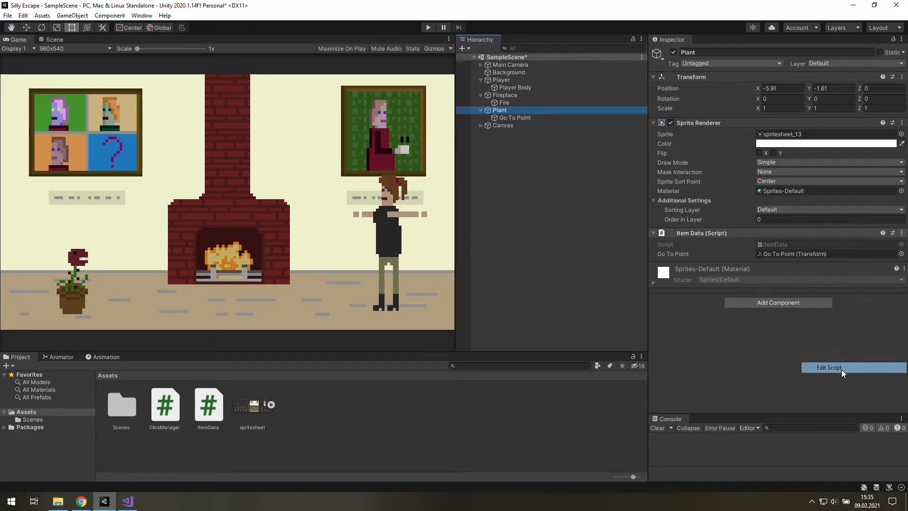
In ItemData.cs declare 'public int itemID, requiredItemID;' above goToPoint
click(828, 367)
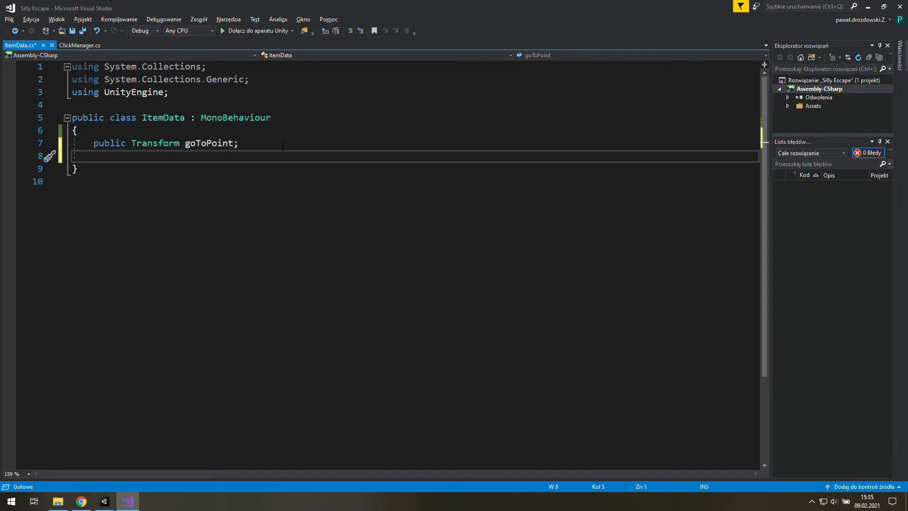
text(public)
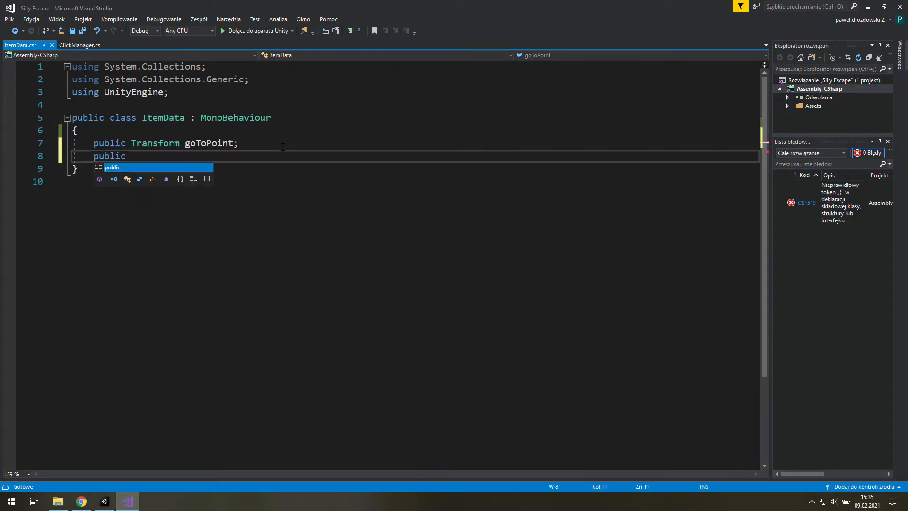
text(int)
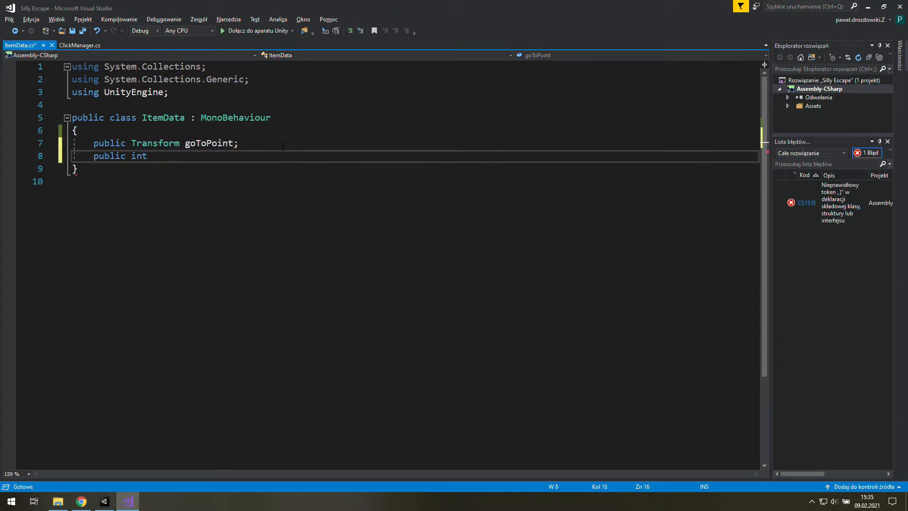
text(itemID)
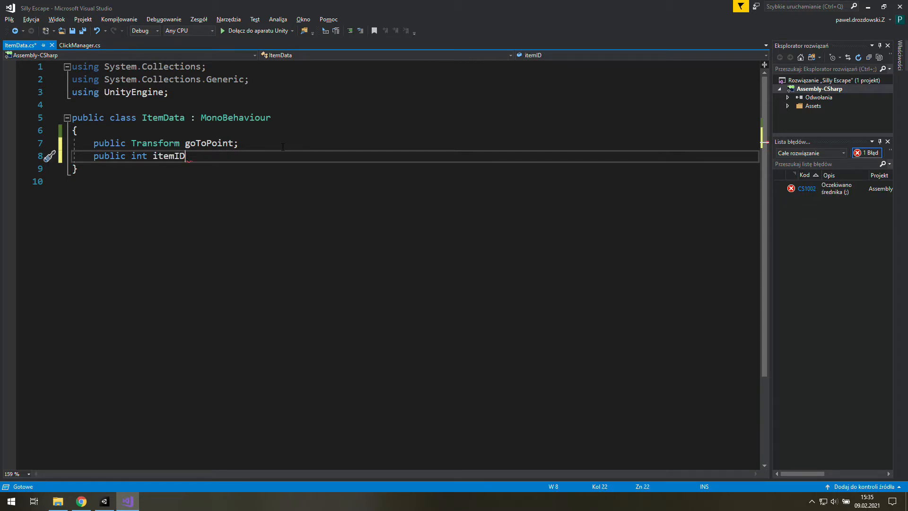
text(,)
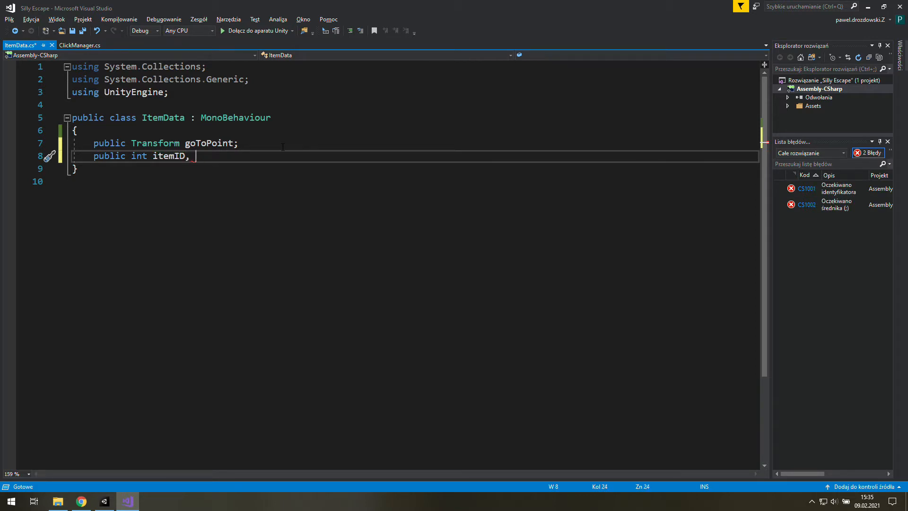
text(requiredItemI)
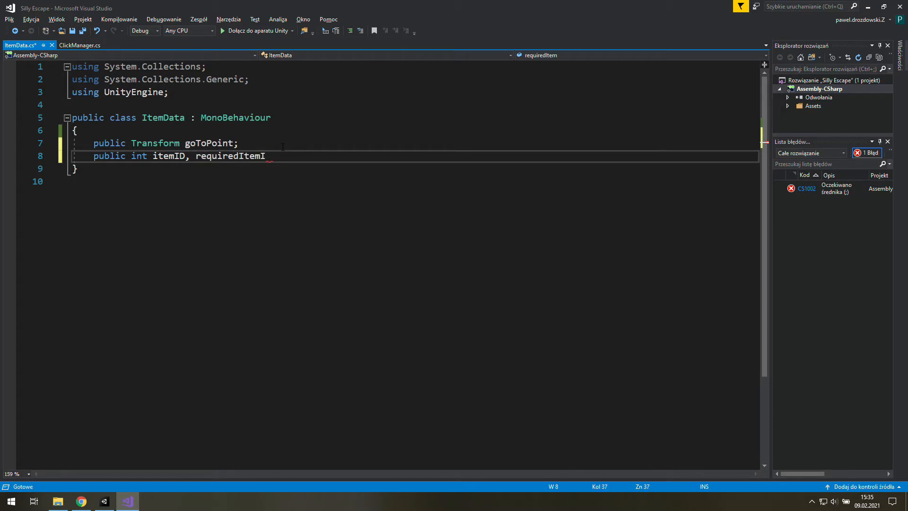
text(D;)
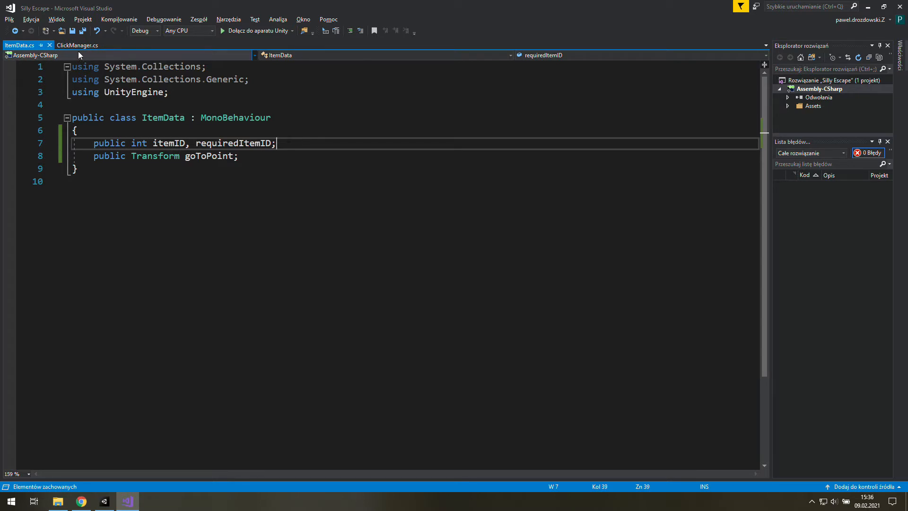
In ClickManager's GoToItem add a TryGettingItem(); call
click(78, 46)
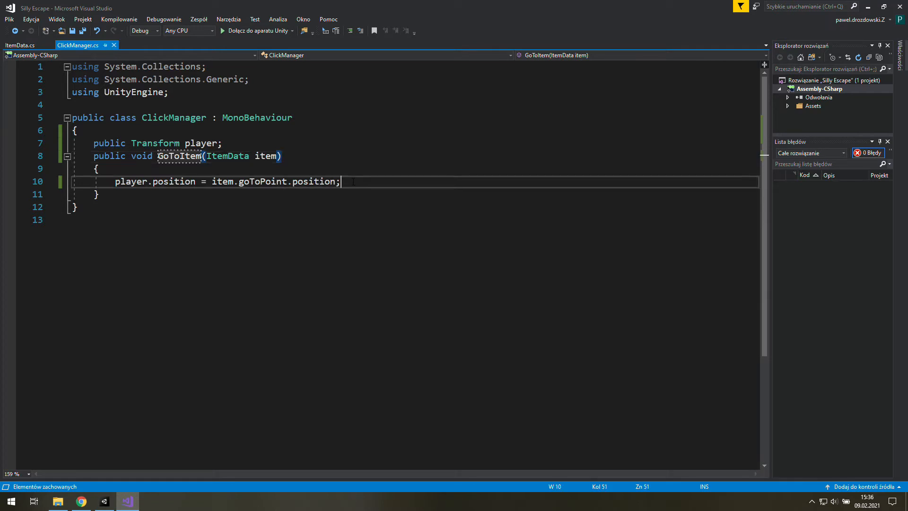
text(Trey)
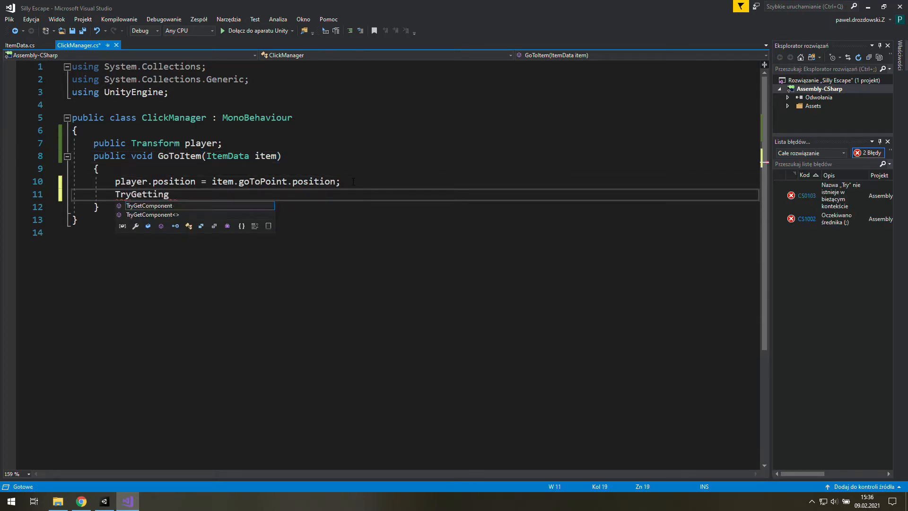
text(Item())
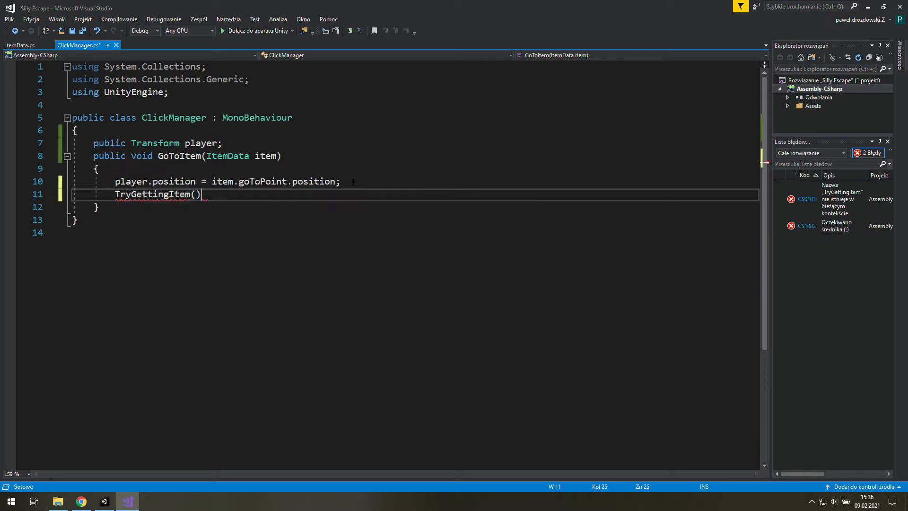
text(;)
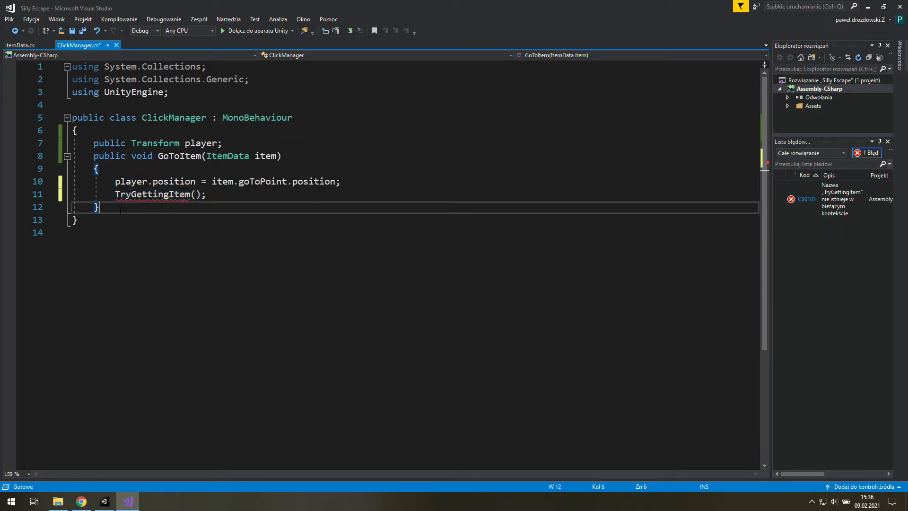
Write a new private void TryGettingItem() method below GoToItem
text(private)
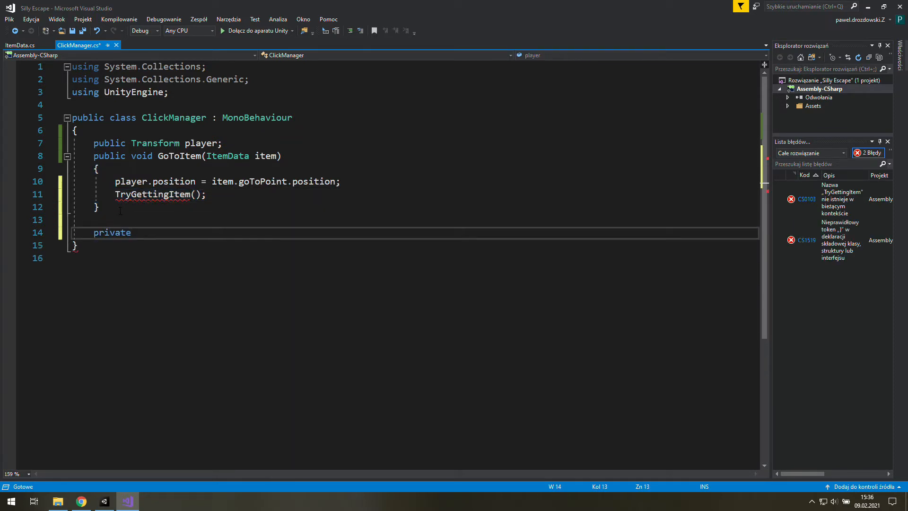
text(void TryGettingItem())
text(if()
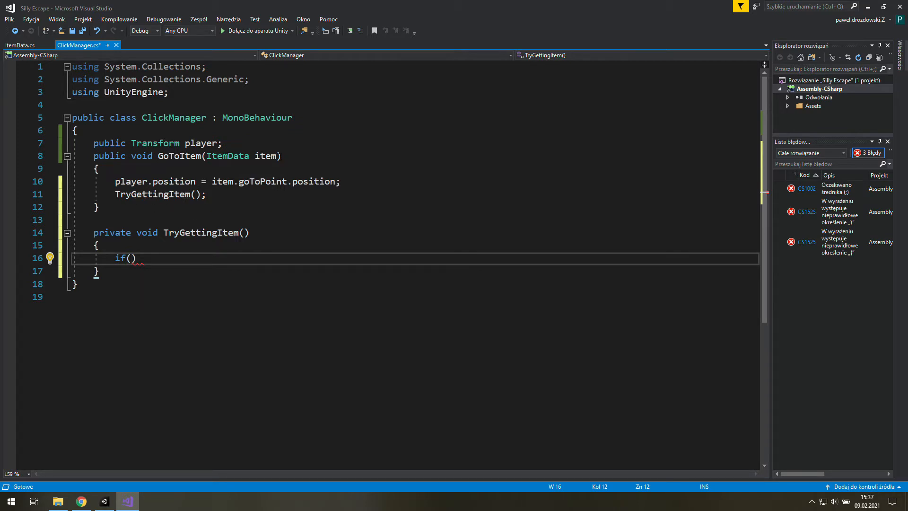
Give TryGettingItem an ItemData item parameter and check if item.requiredItemID == -1
text(item)
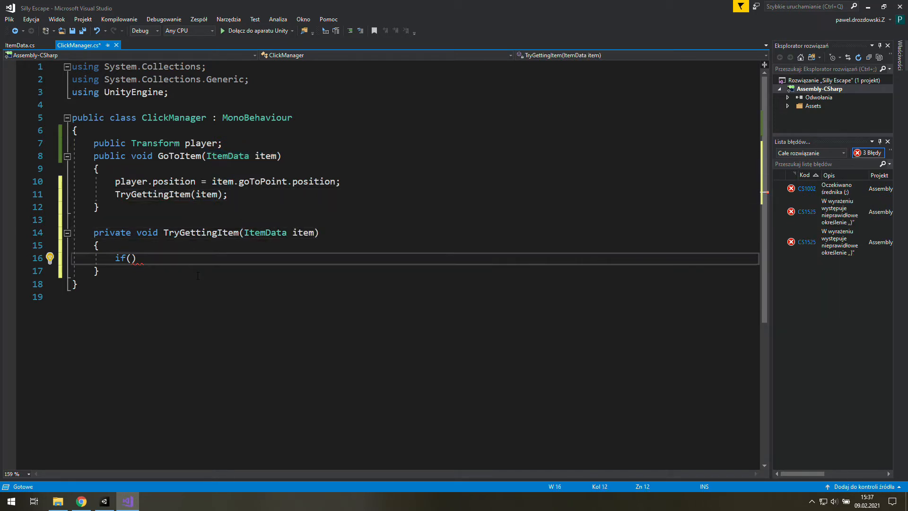
text(item)
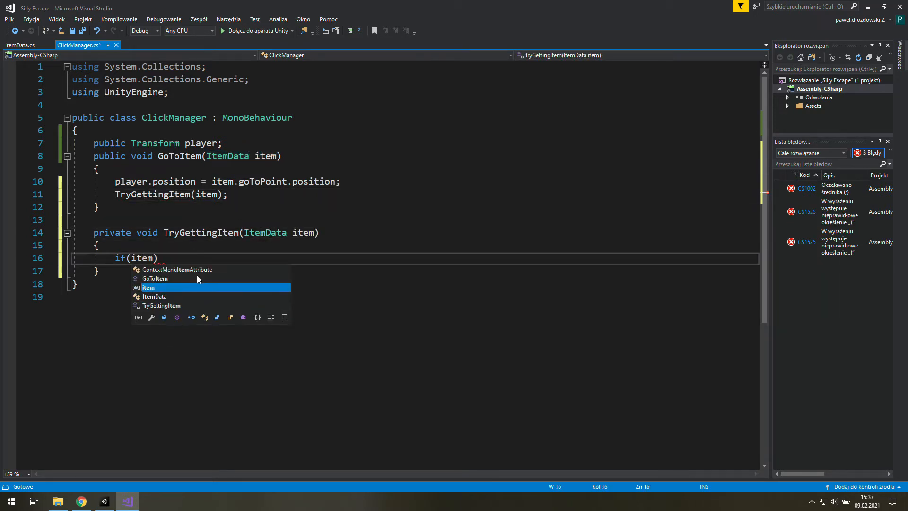
text(.req)
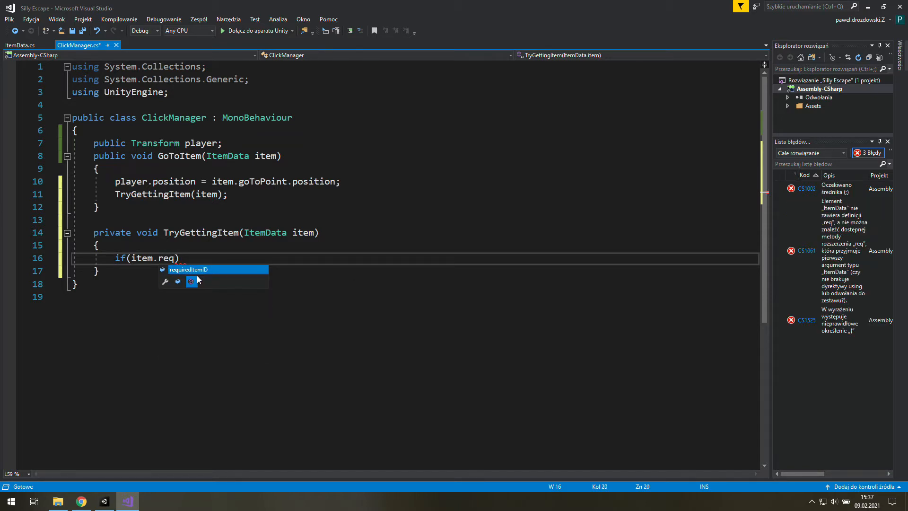
text(requiredItemID===)
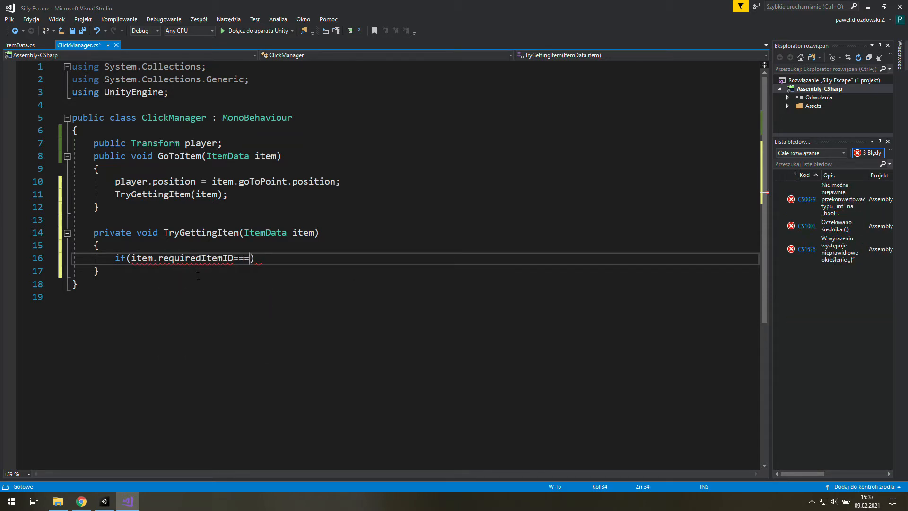
text(-1)
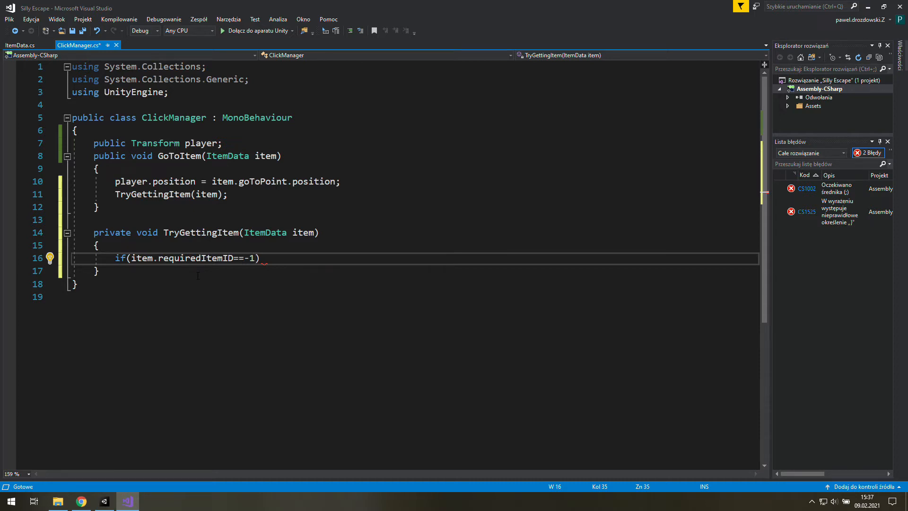
Inside the condition log Debug.Log("test") as a placeholder
text(Debug.)
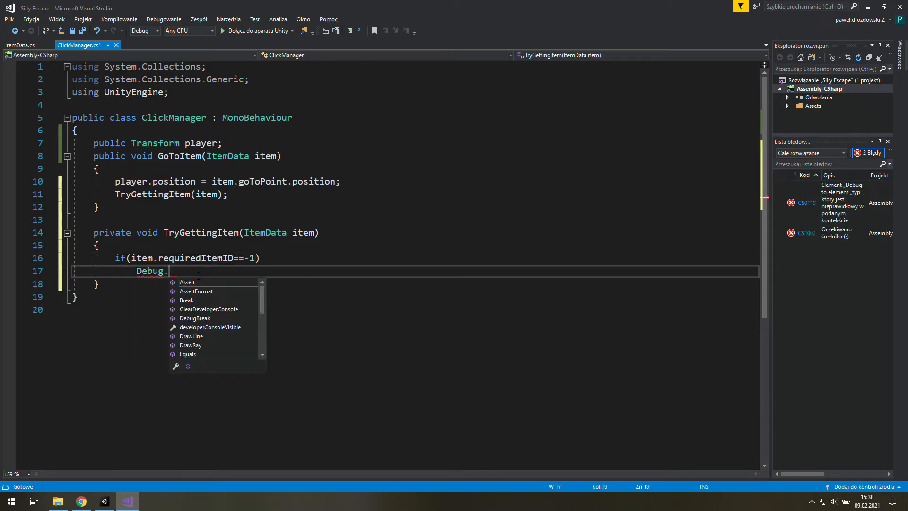
text(Log();)
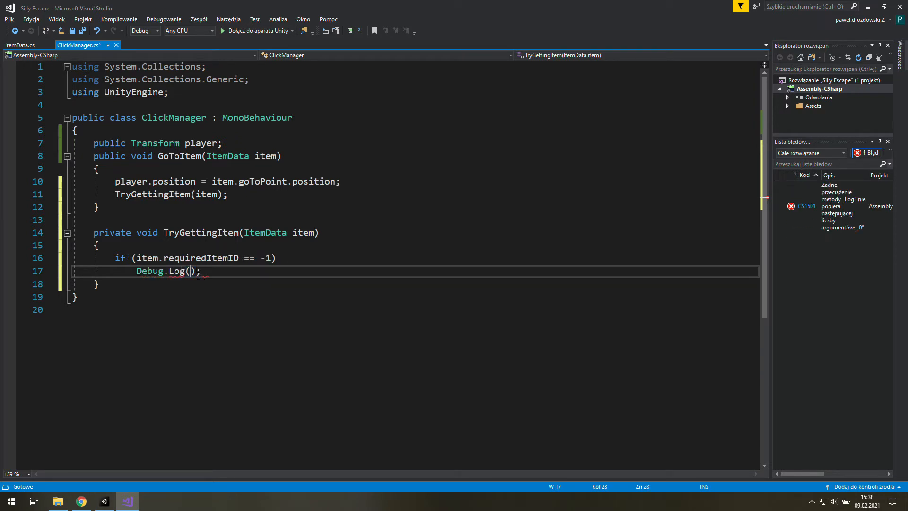
text("test")
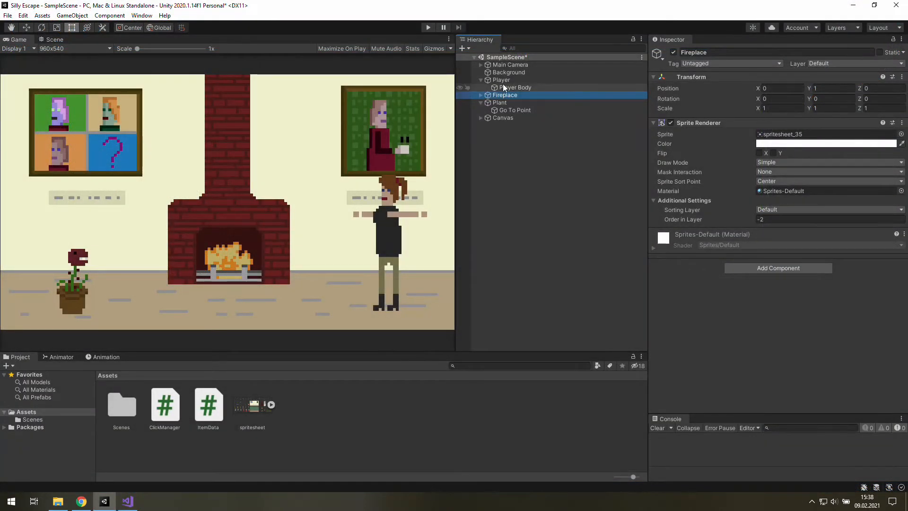
Set the Plant's Required Item ID to -1 and run the game to test
click(500, 103)
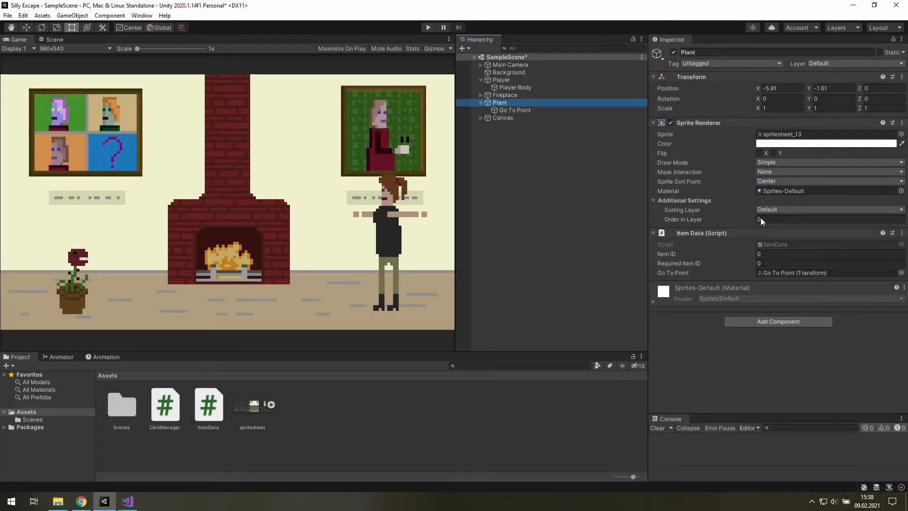
click(811, 254)
text(-1)
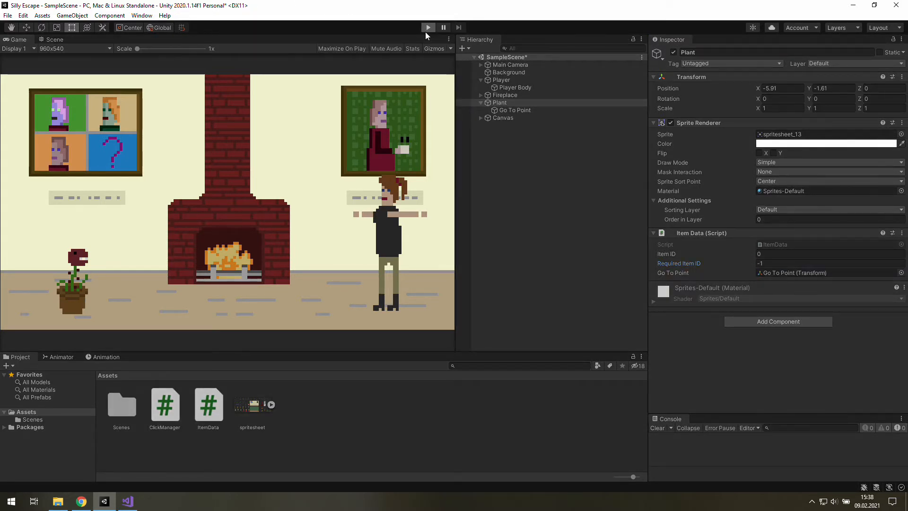
click(428, 27)
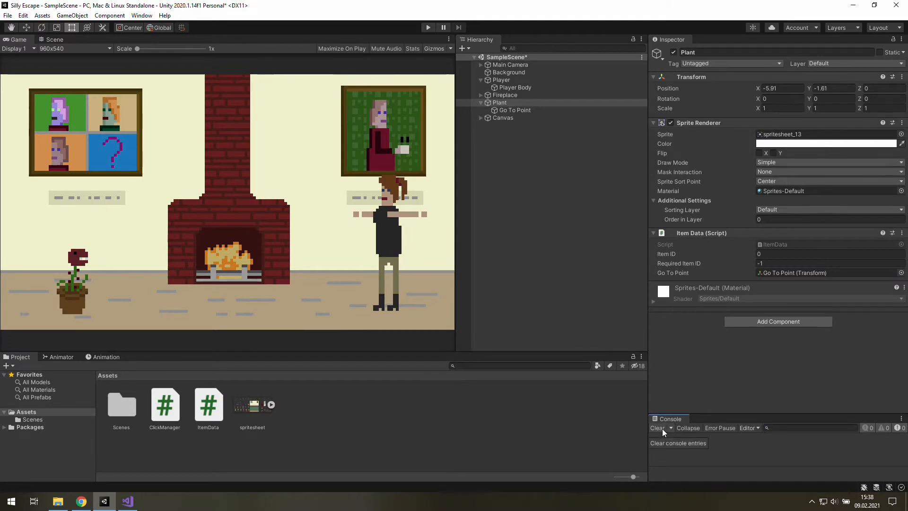
mouse_move(753, 379)
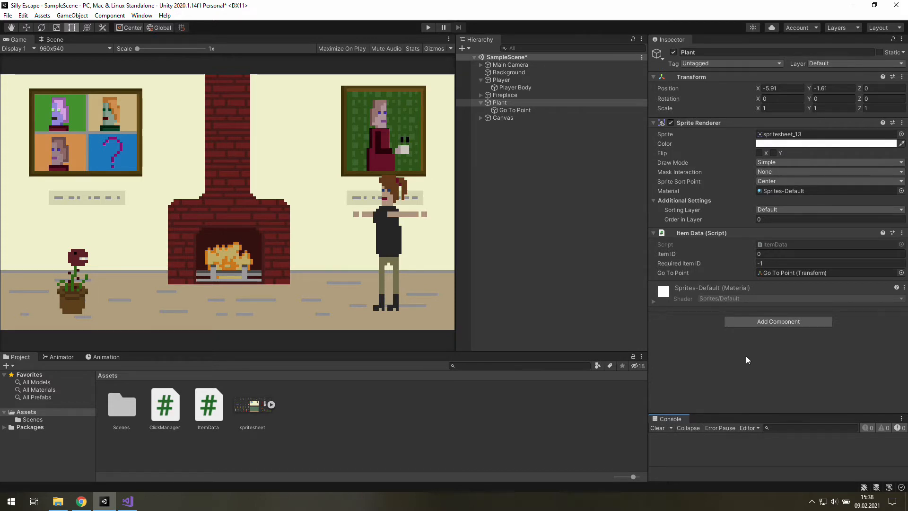
mouse_move(667, 261)
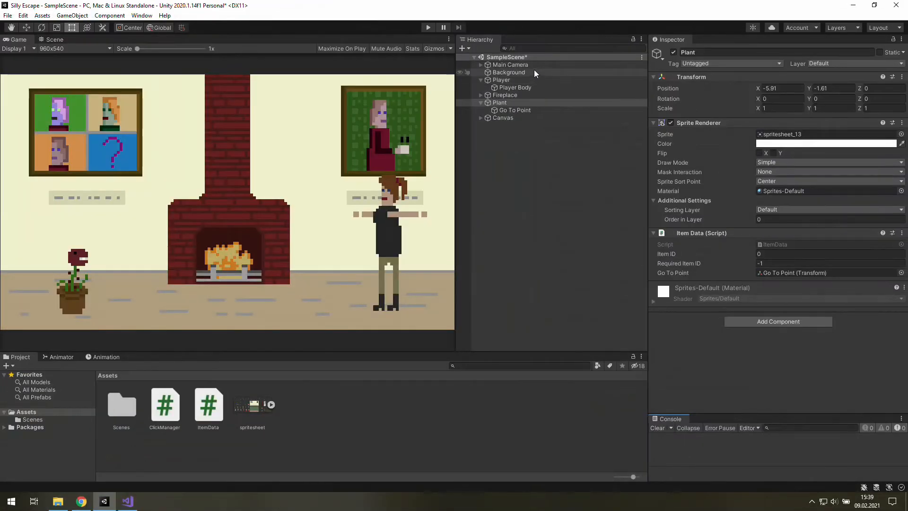
click(510, 64)
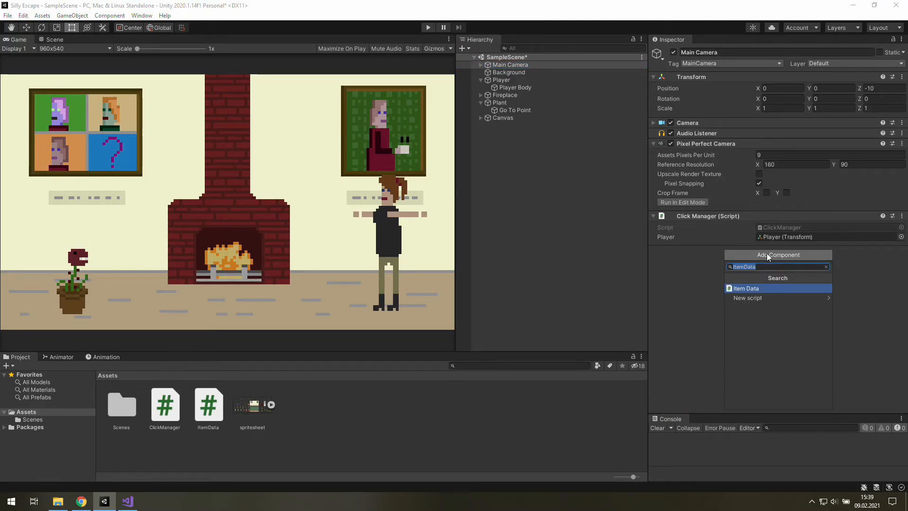
Create a new GameManager script component on the Main Camera
text(GameManager)
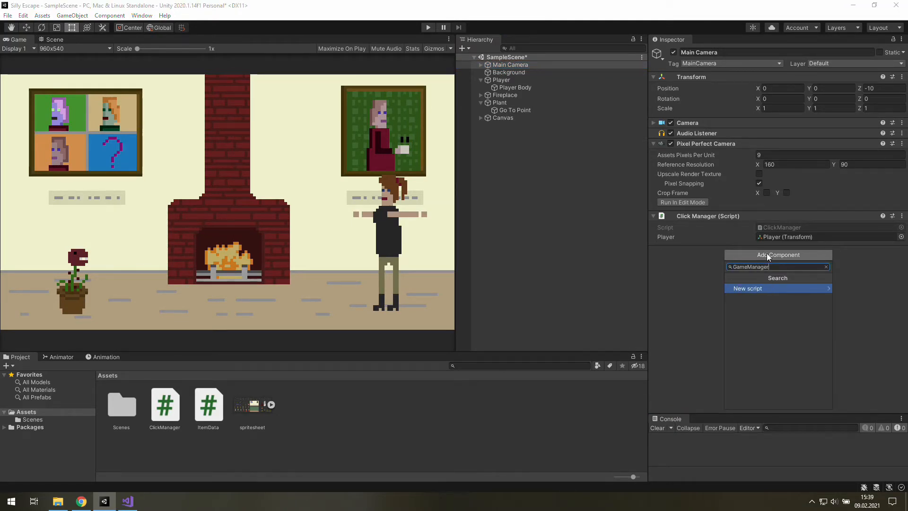
click(748, 289)
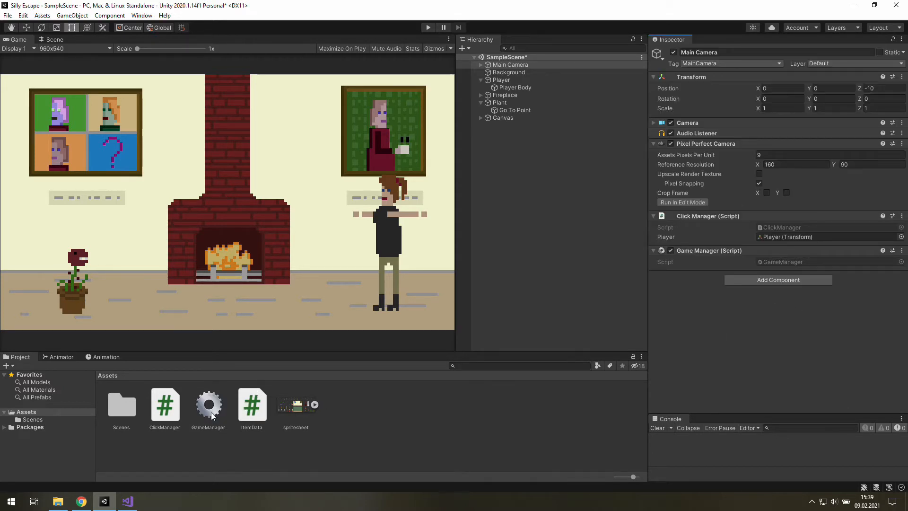
mouse_move(215, 411)
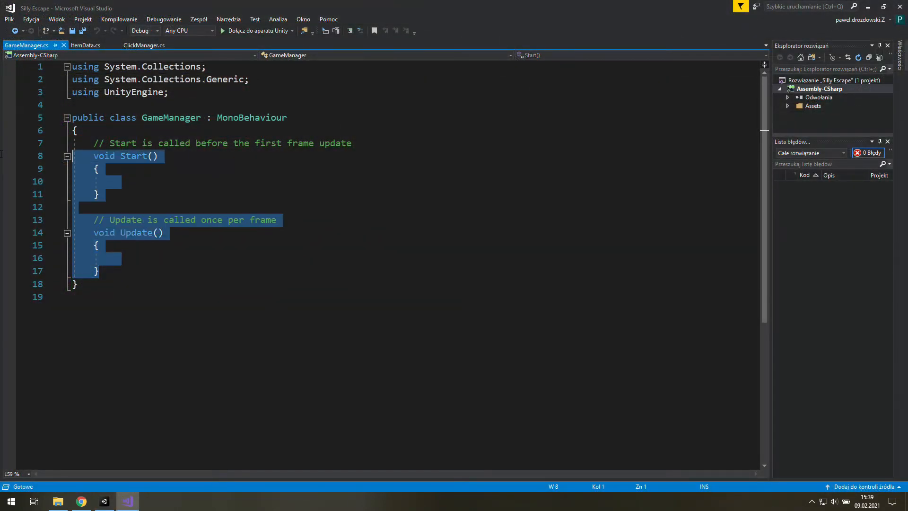
In GameManager.cs declare public static List<int> collectedItems = new List<int>(); and save
text(public static List)
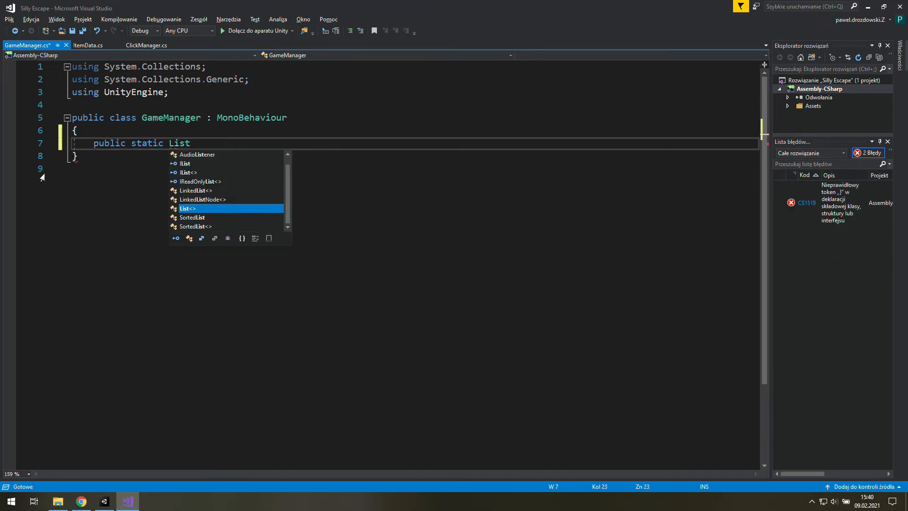
text(<int>)
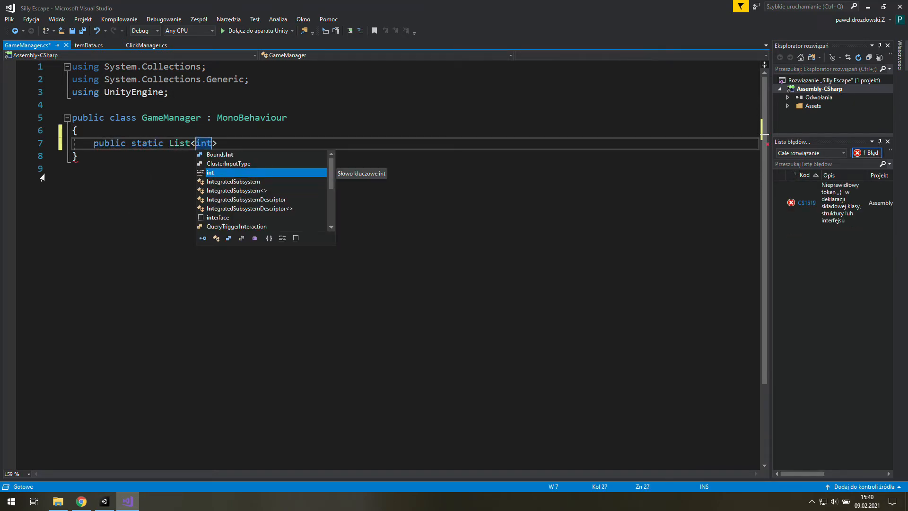
text(collectedIt)
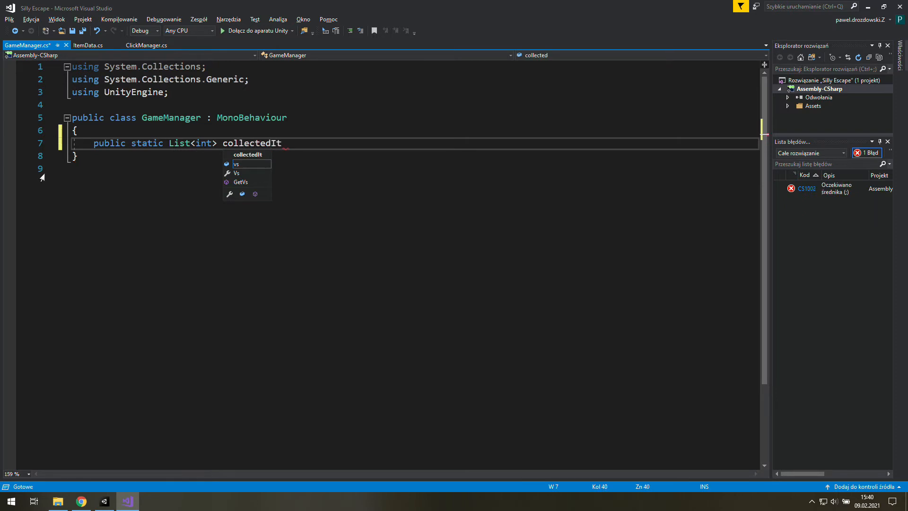
text(ems = n)
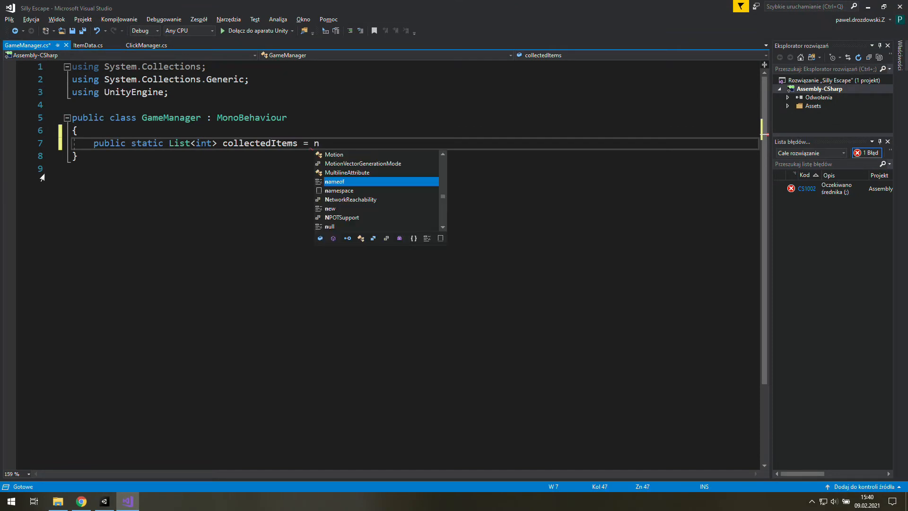
text(ew List<int>;)
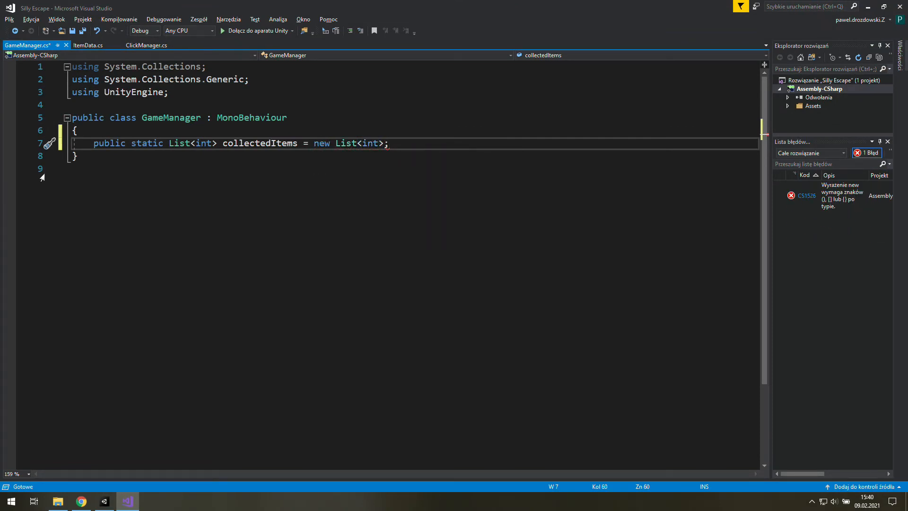
text(())
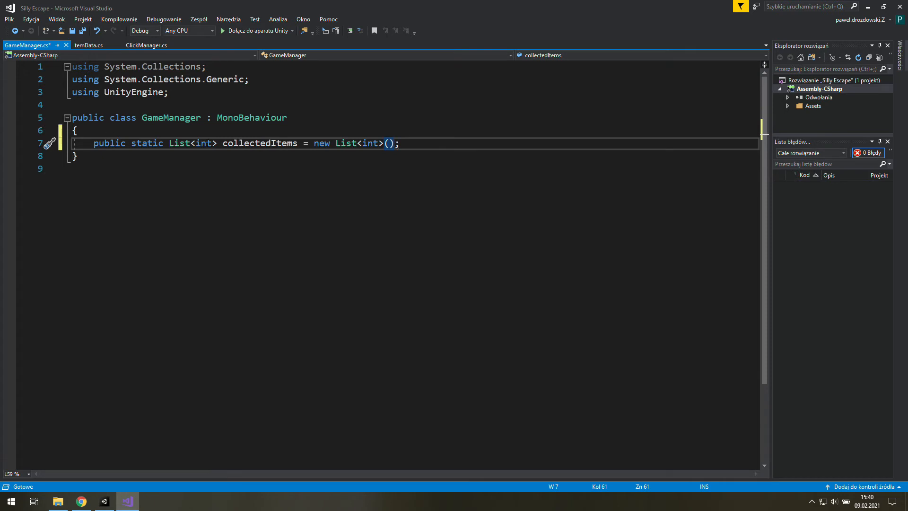
key(ctrl+s)
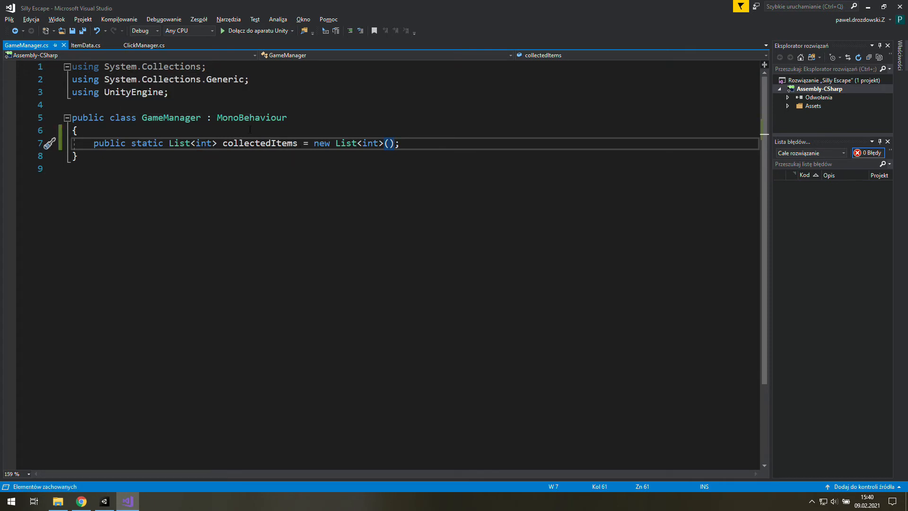
click(143, 46)
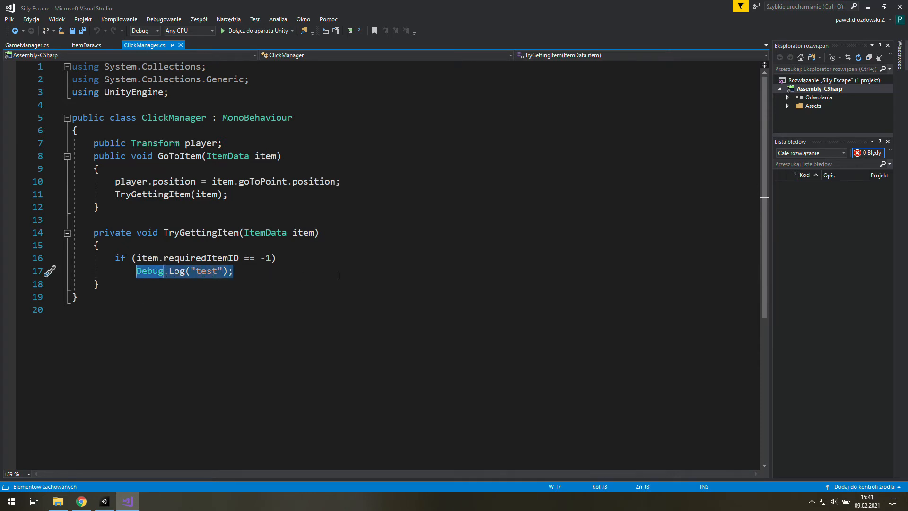
Replace the test log with GameManager.collectedItems.Add(item.itemID);
text(GameManager.)
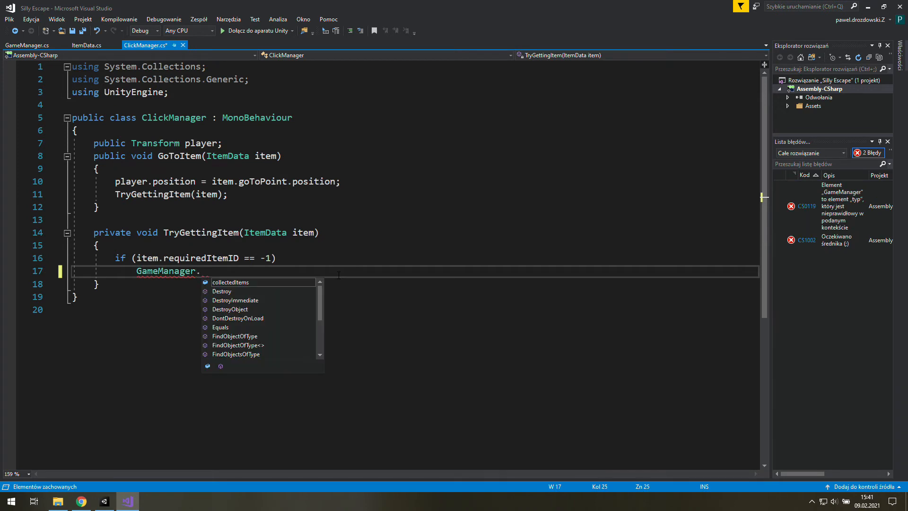
text(collectedItems)
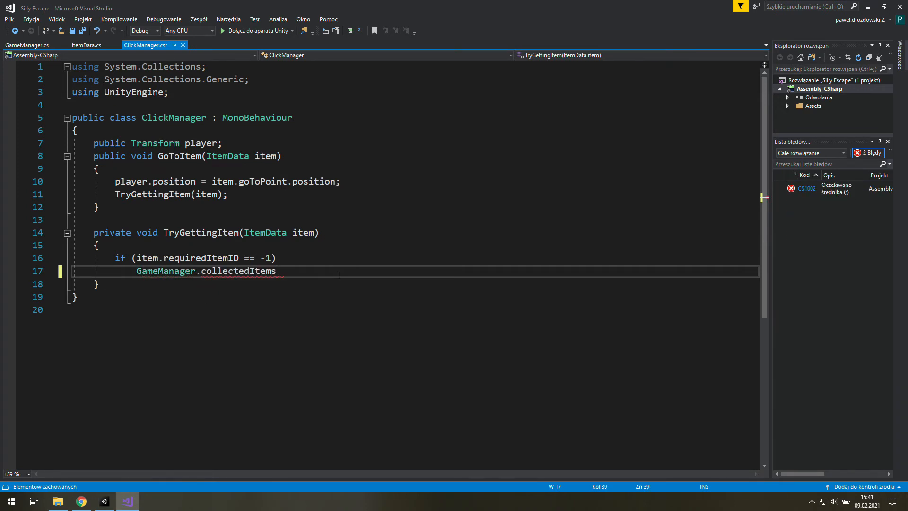
text(.Add)
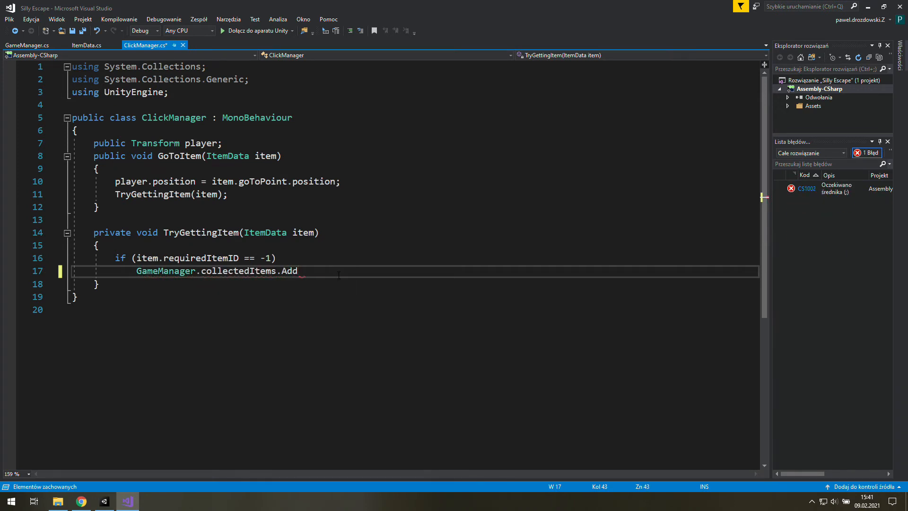
text((item))
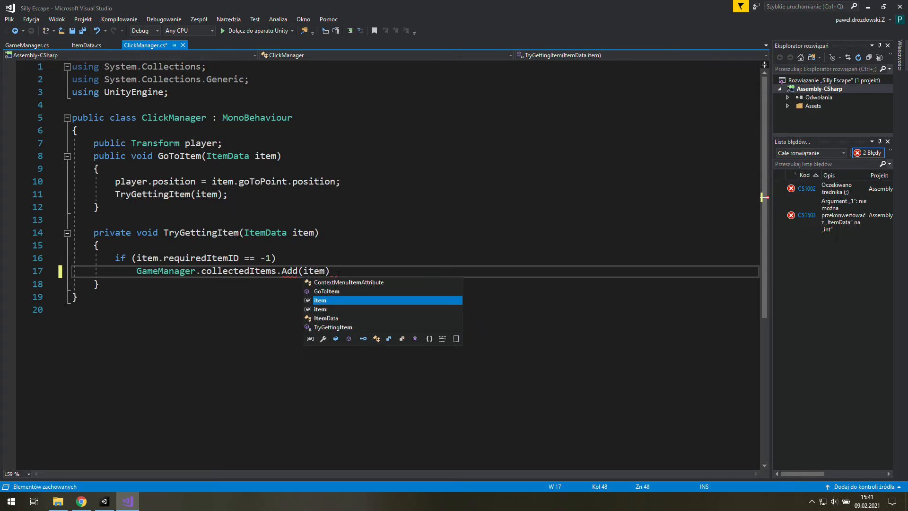
text(.itemID)
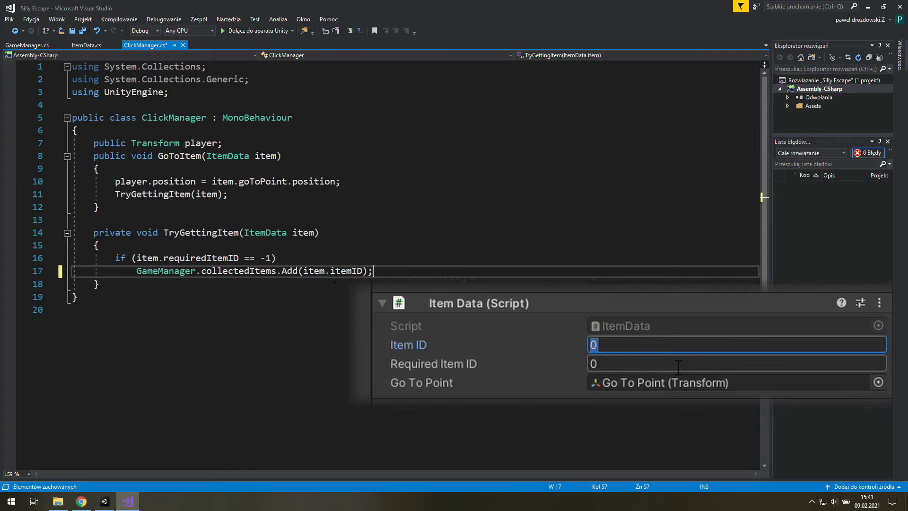
click(26, 46)
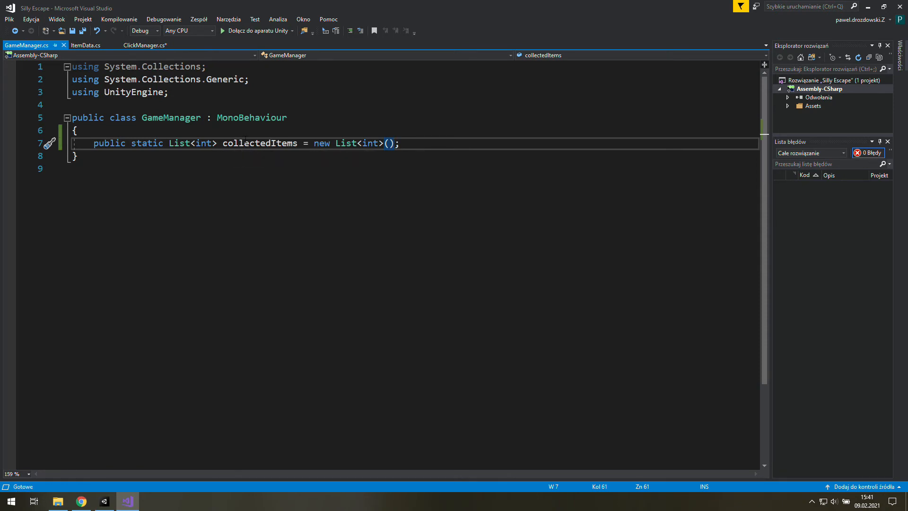
mouse_move(260, 143)
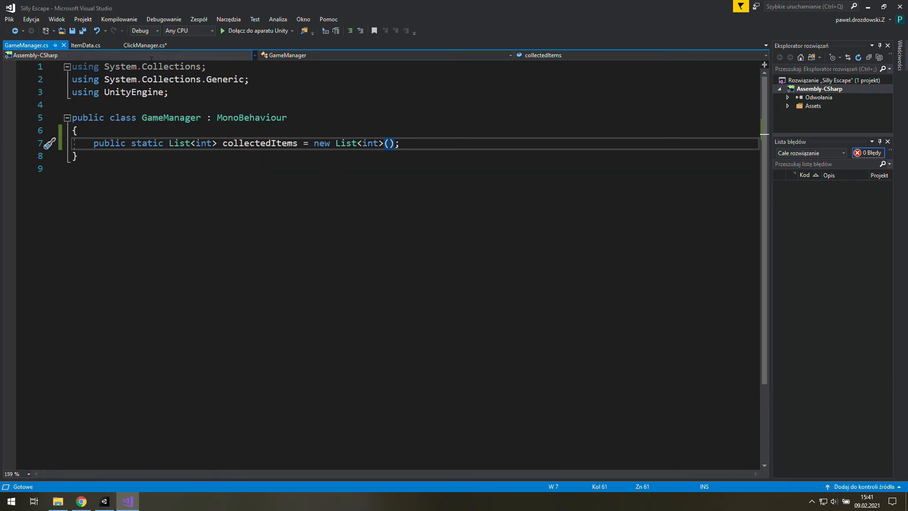
Extend the if with || GameManager.collectedItems.Contains(item.requiredItemID)
click(144, 45)
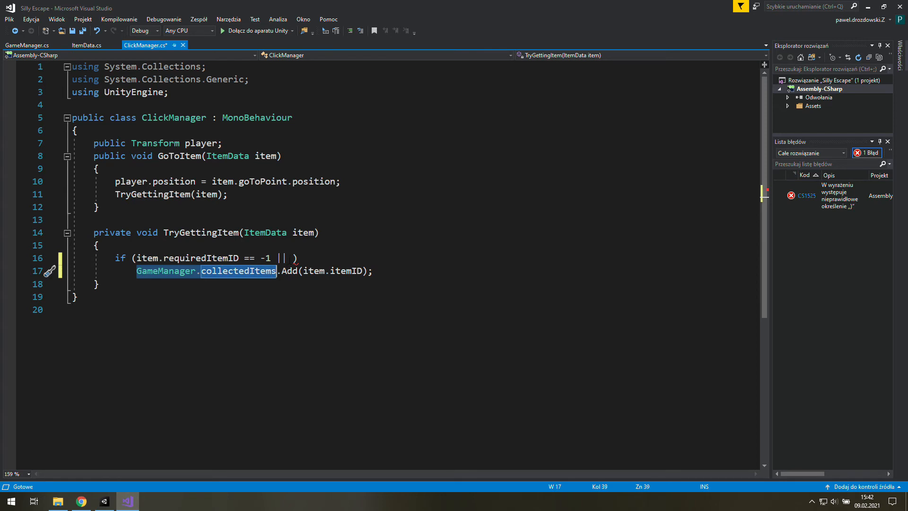
text(GameManager.collectedItems.contains(ite)
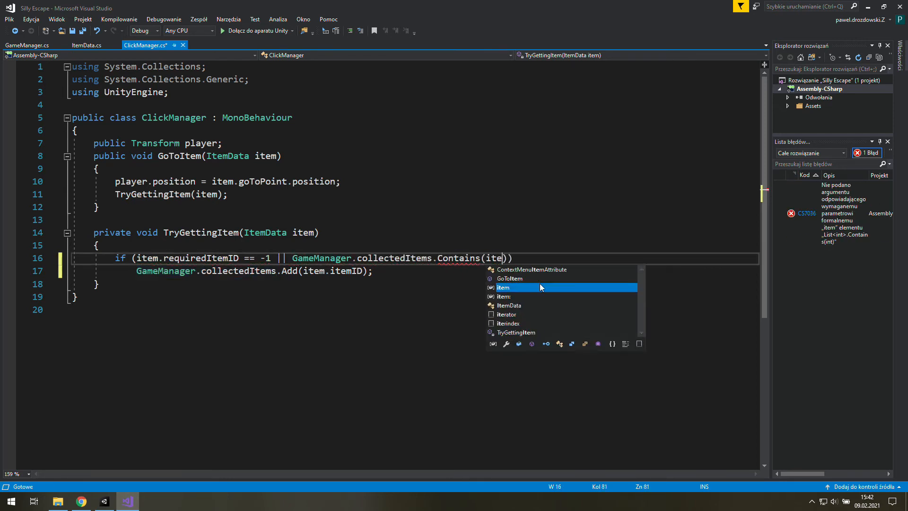
text(m.requiredItemID)
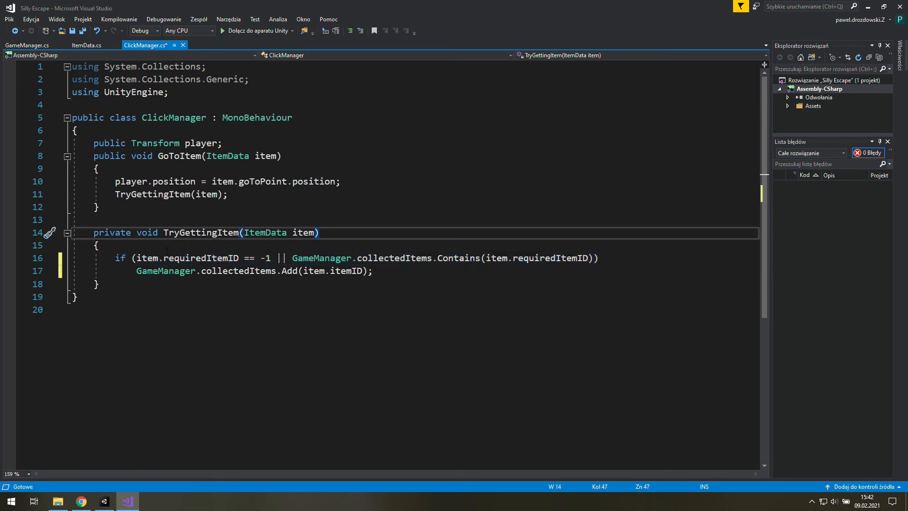
drag(137, 258, 277, 257)
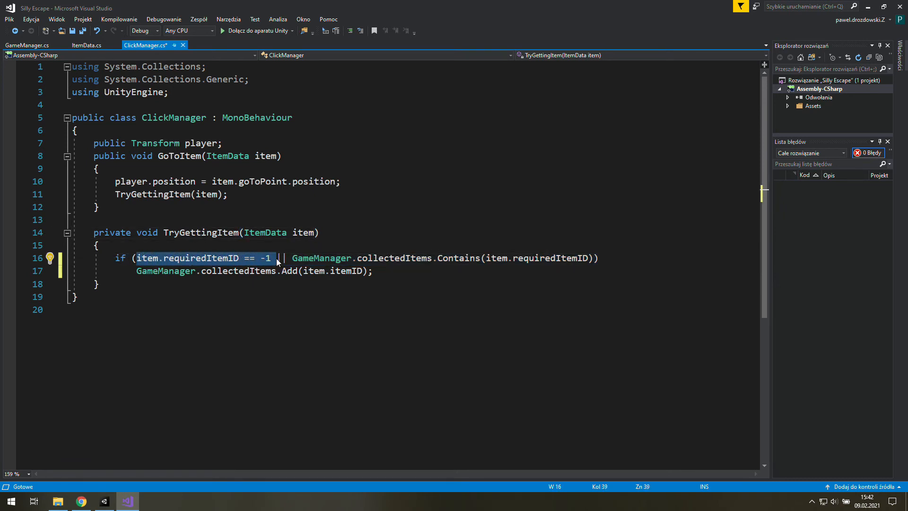
mouse_move(276, 261)
text({)
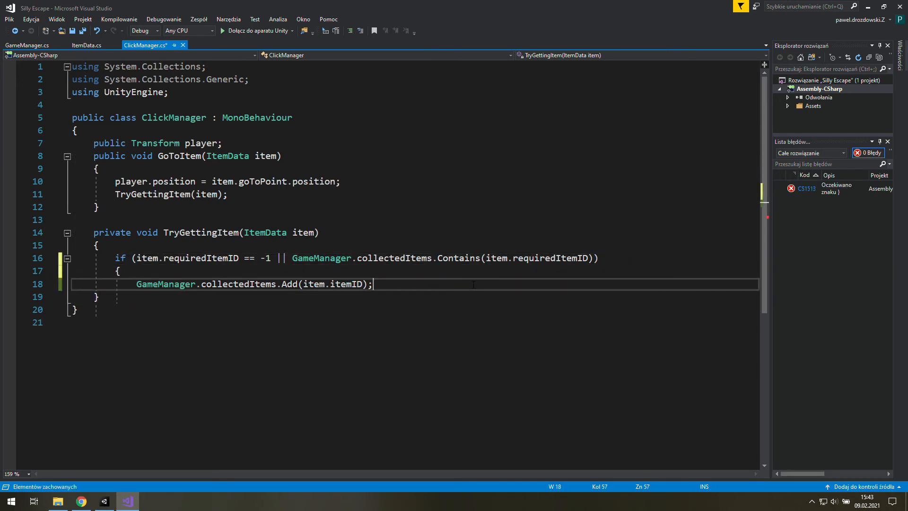
Below the braced Add call start a Debug.Log("item collected") message
text(de)
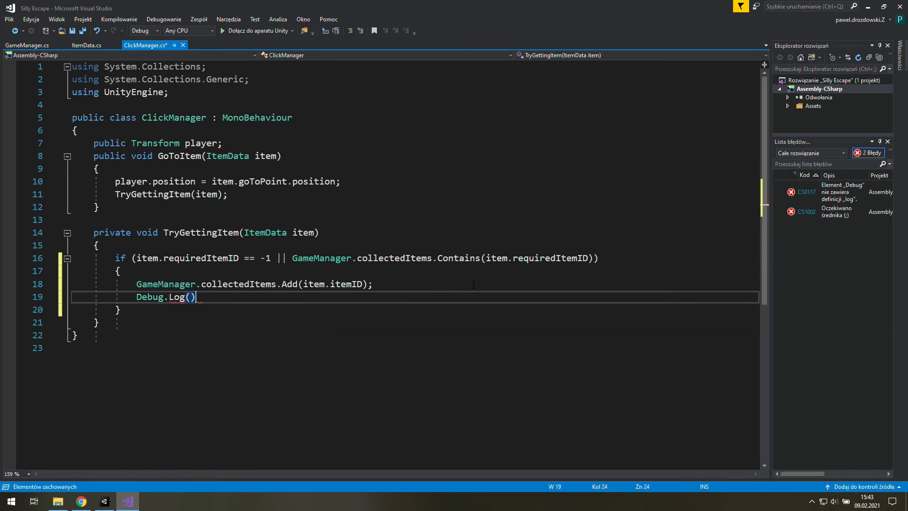
text("item c")
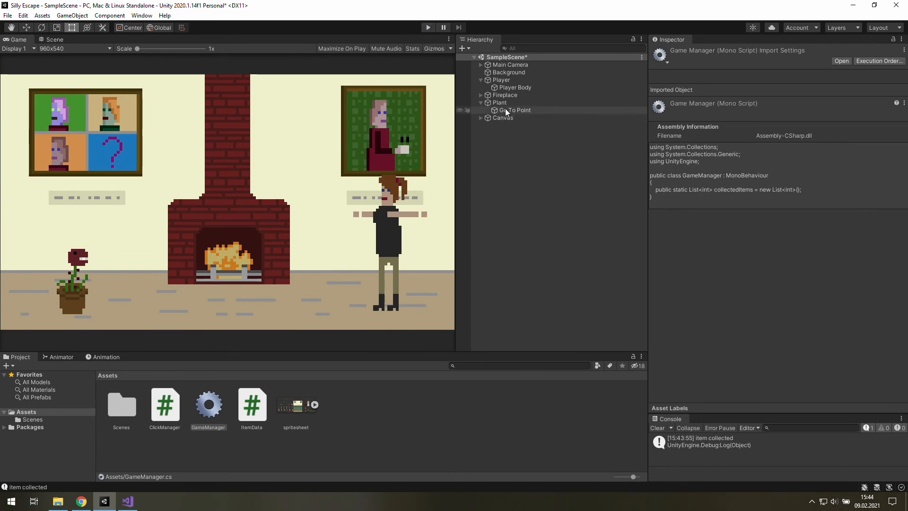
Select the Plant in the Hierarchy and set its Item Data Required Item ID to 1
click(500, 103)
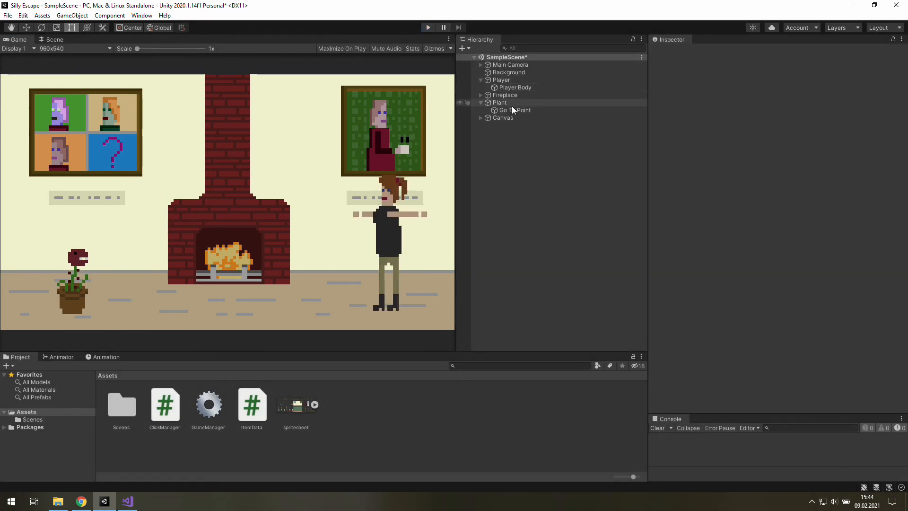
click(500, 102)
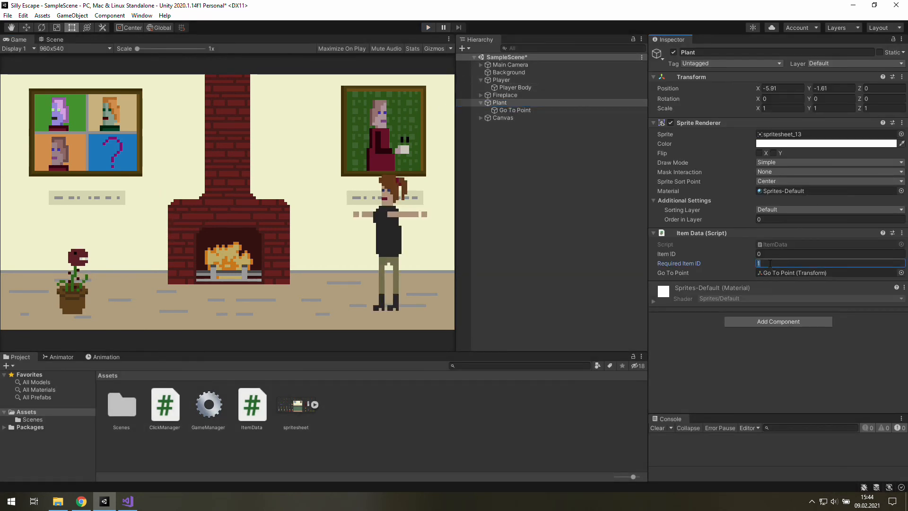
click(570, 224)
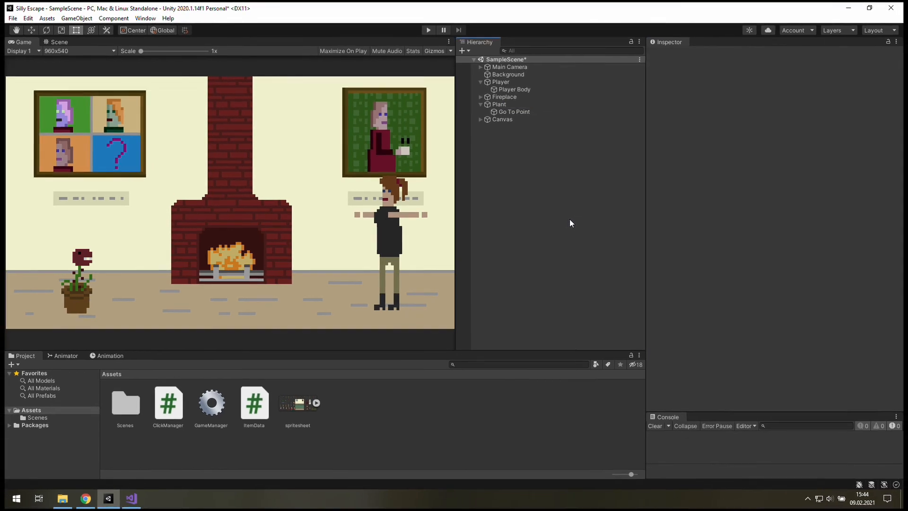